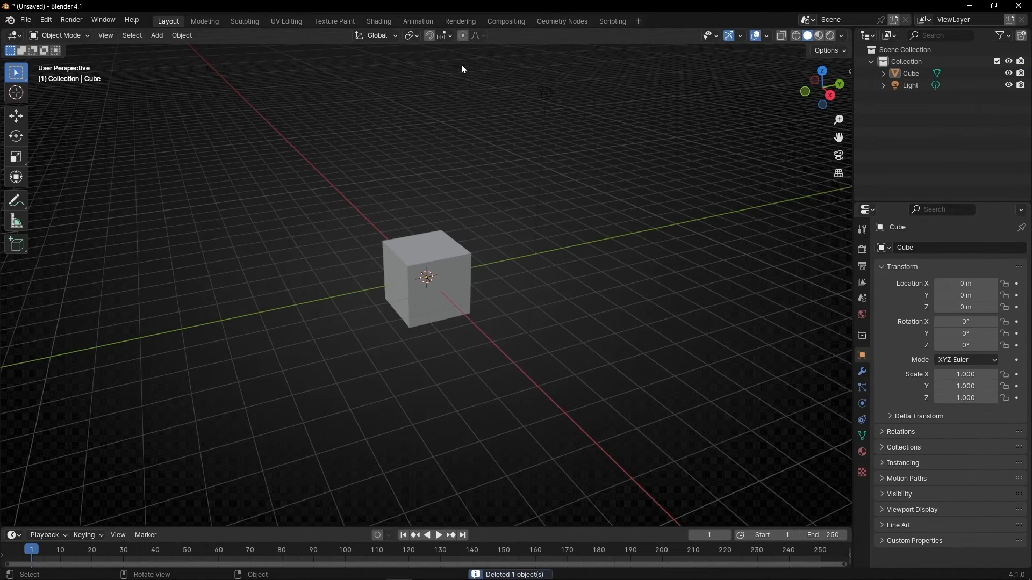
- Switch to the Geometry Nodes workspace for the cube
{"action": "left_click", "coordinate": [562, 20]}
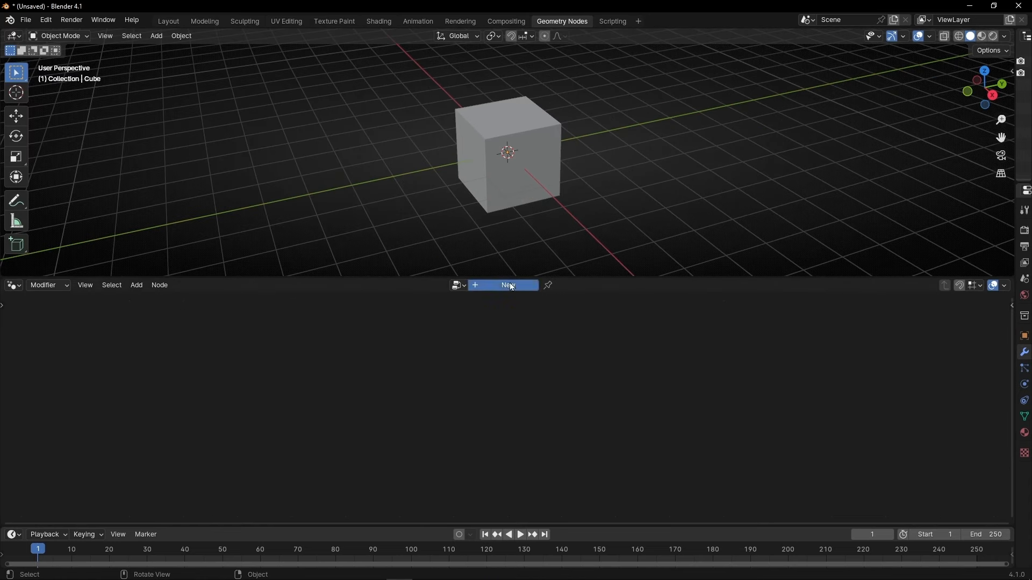
- Create a new geometry node tree on the cube
{"action": "left_click", "coordinate": [506, 285]}
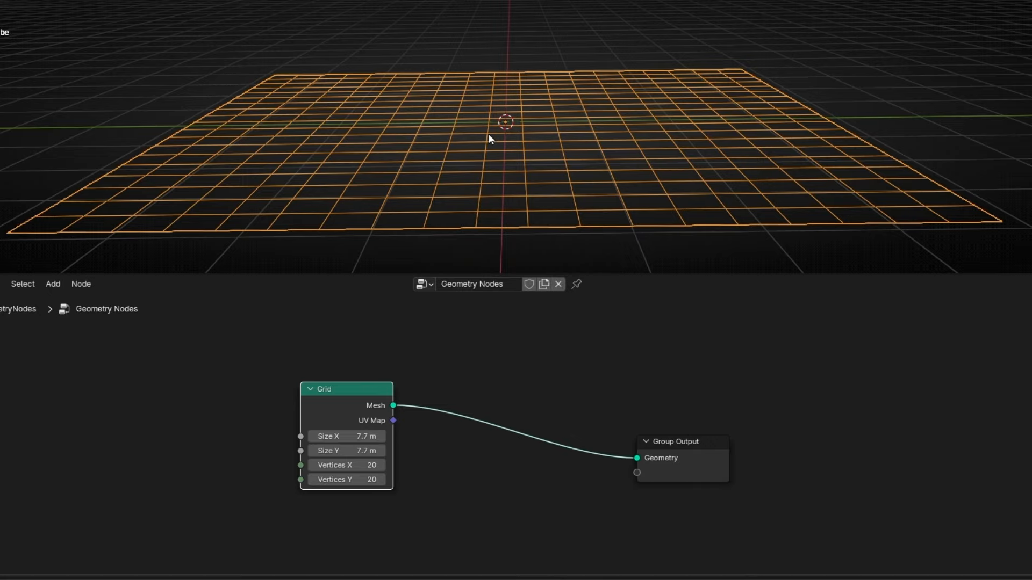
{"action": "mouse_move", "coordinate": [487, 99]}
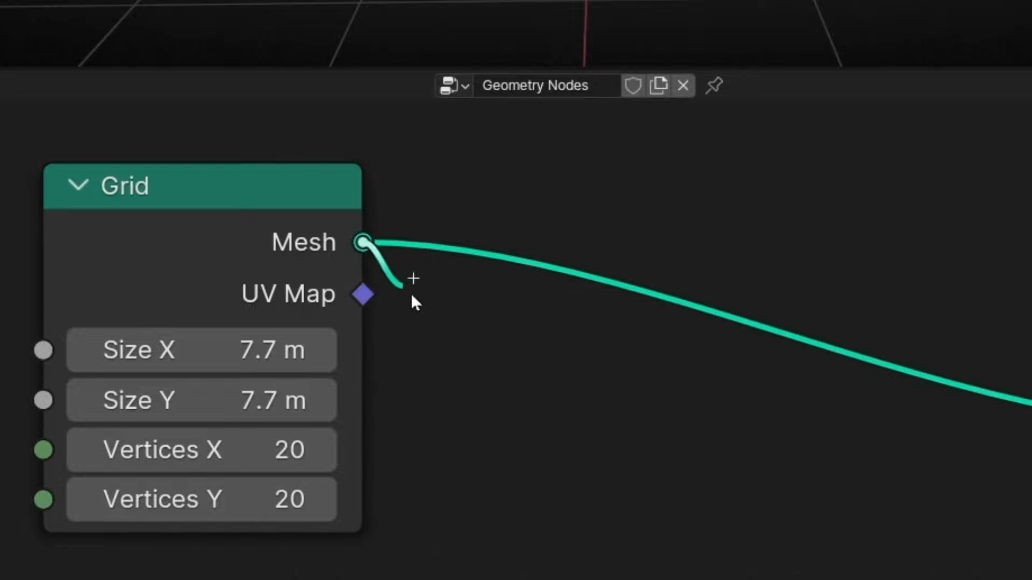
- Search for and add a Domain Size node fed by the grid mesh
{"action": "type", "text": "domai"}
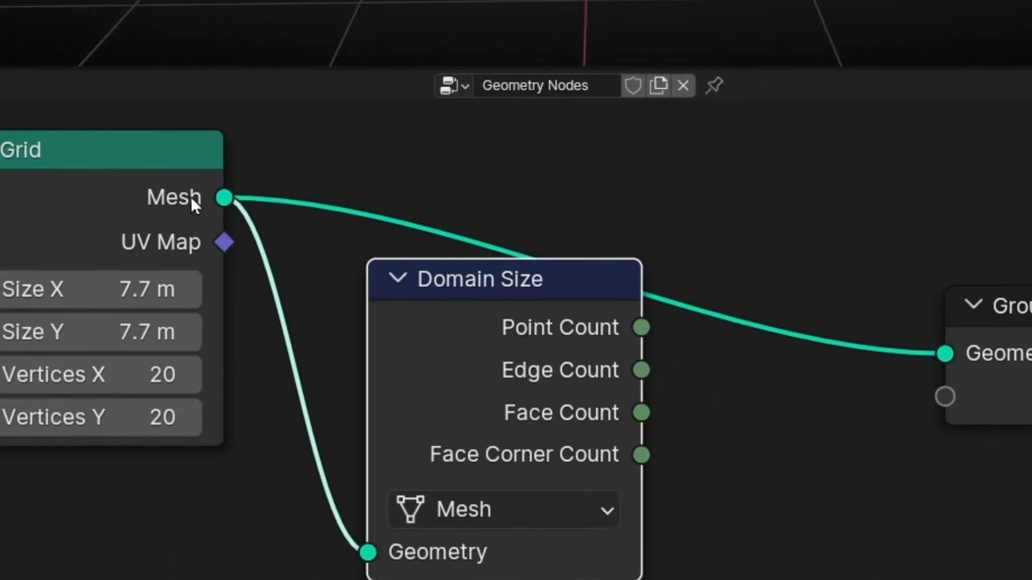
{"action": "mouse_move", "coordinate": [517, 224]}
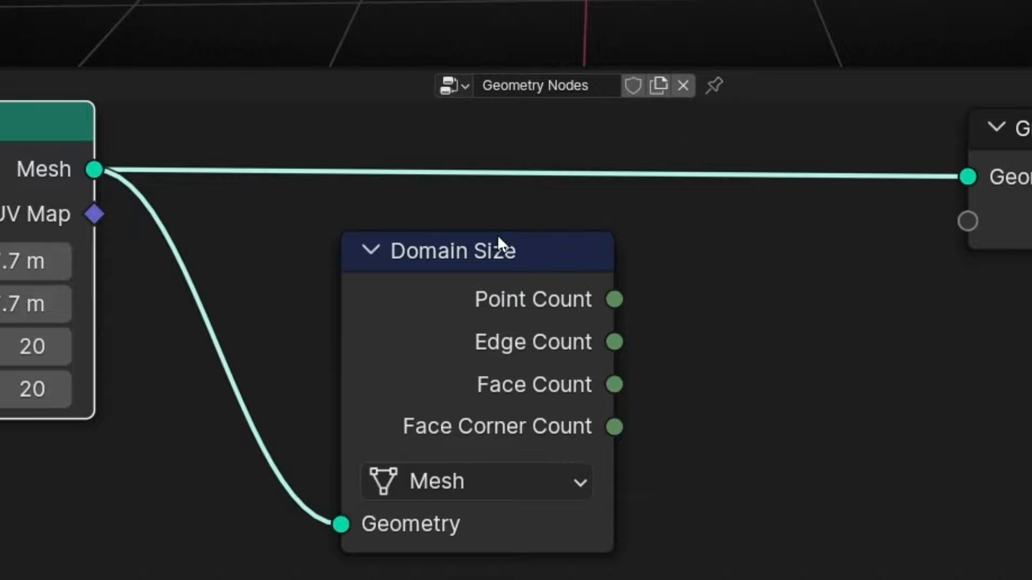
{"action": "mouse_move", "coordinate": [319, 267]}
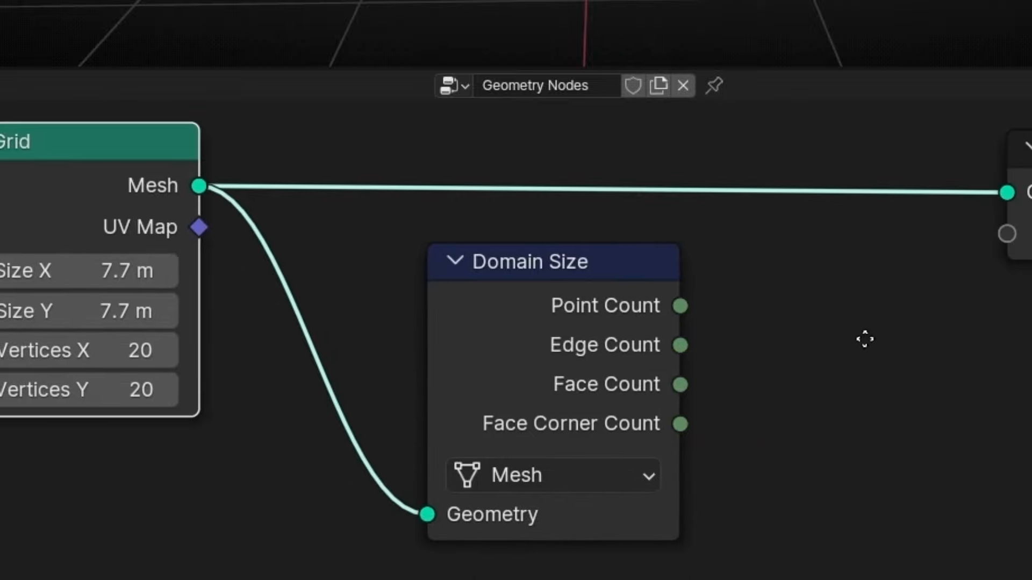
{"action": "mouse_move", "coordinate": [546, 322]}
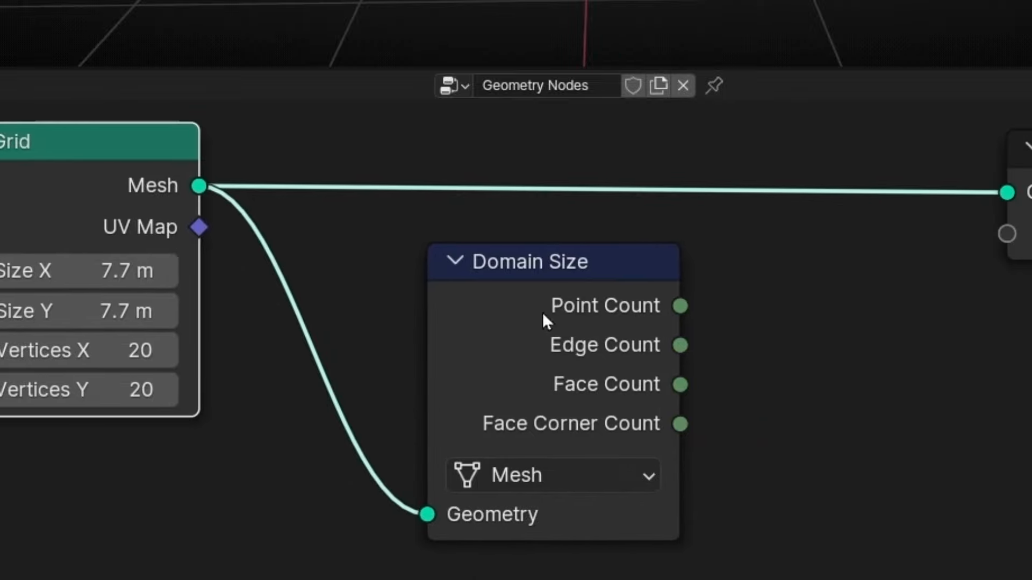
{"action": "mouse_move", "coordinate": [474, 345]}
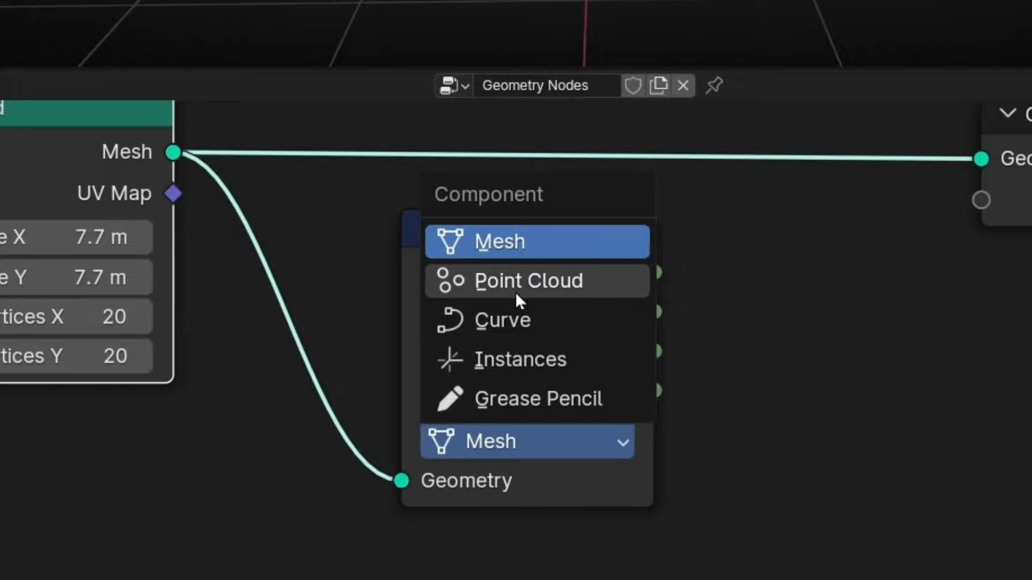
{"action": "mouse_move", "coordinate": [539, 398]}
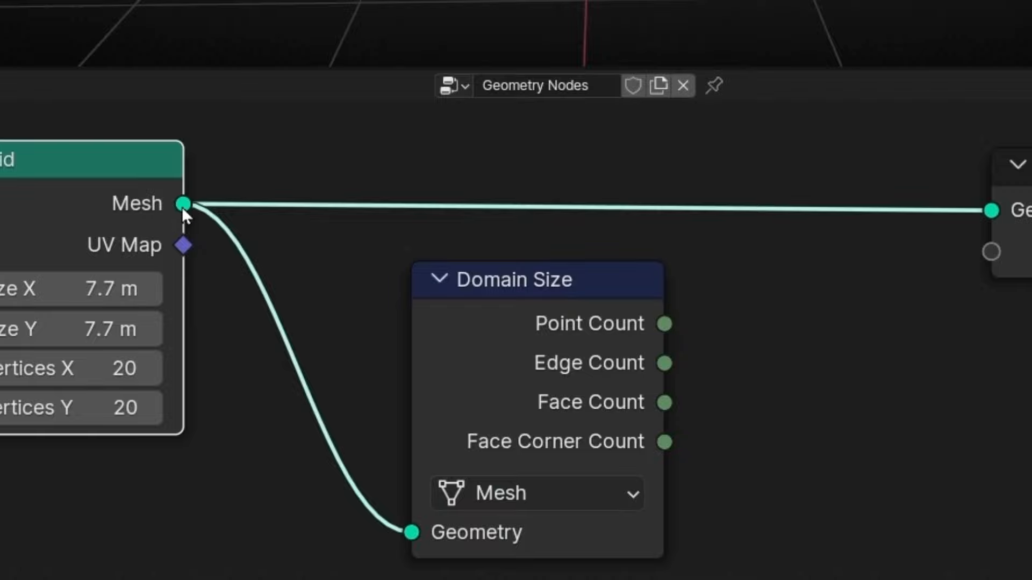
{"action": "mouse_move", "coordinate": [498, 492]}
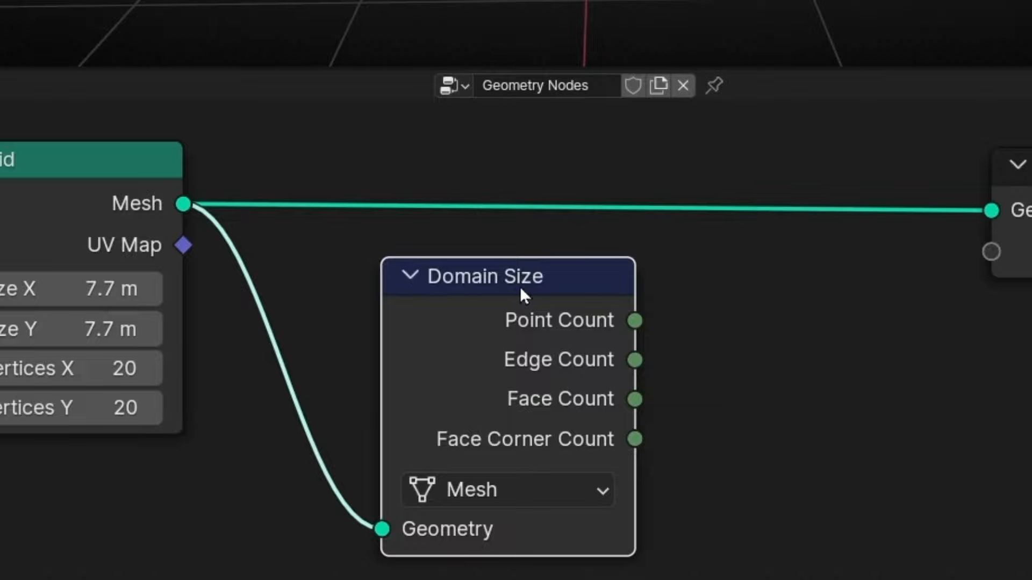
{"action": "mouse_move", "coordinate": [487, 237]}
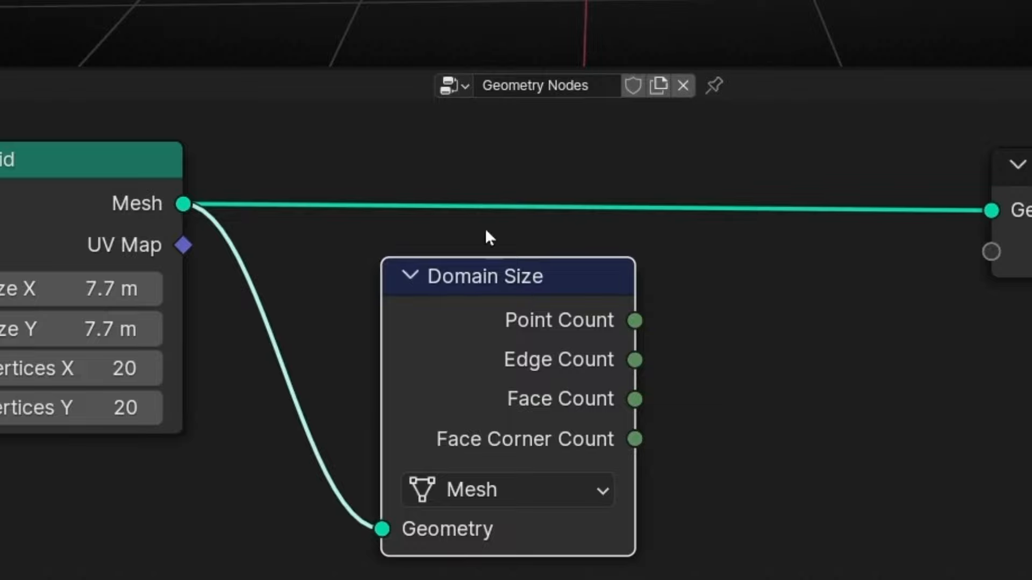
{"action": "mouse_move", "coordinate": [562, 339]}
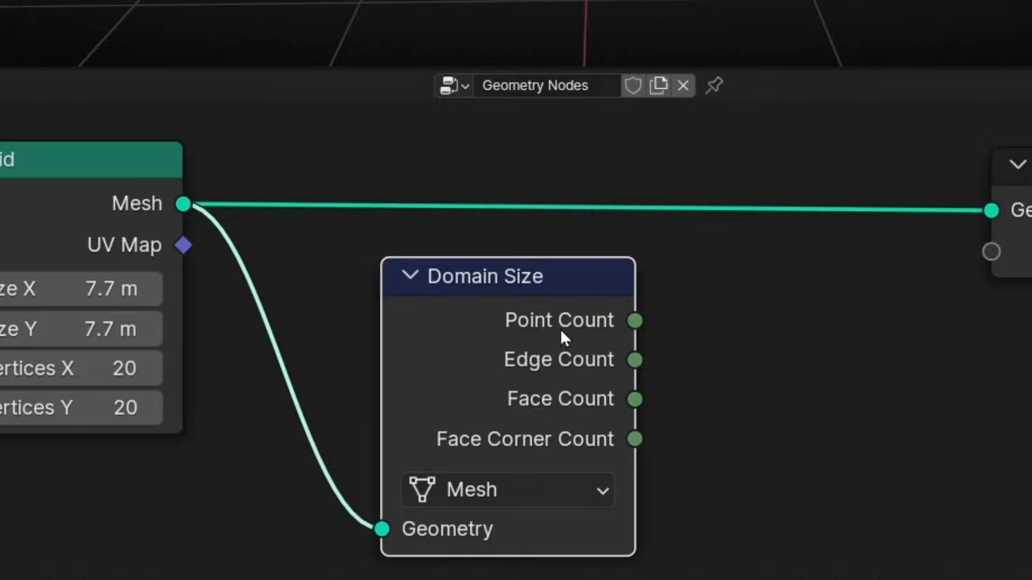
{"action": "mouse_move", "coordinate": [619, 371]}
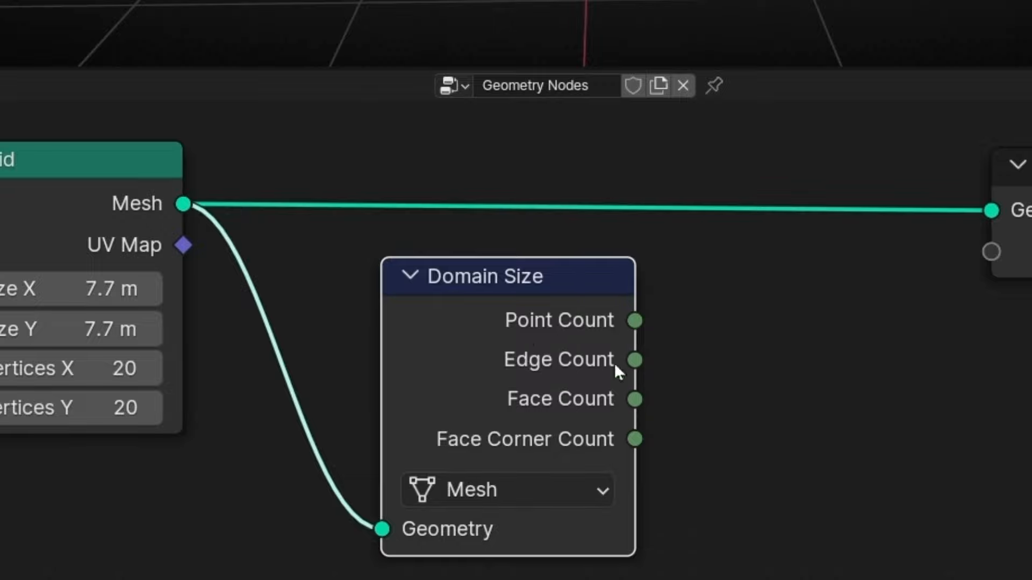
{"action": "mouse_move", "coordinate": [596, 406]}
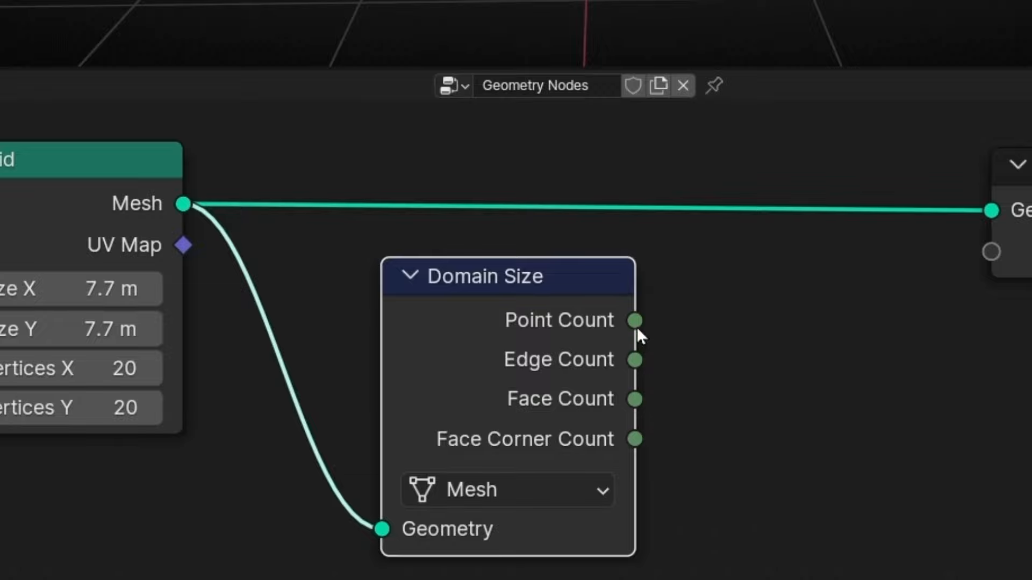
{"action": "mouse_move", "coordinate": [635, 320]}
{"action": "type", "text": "v"}
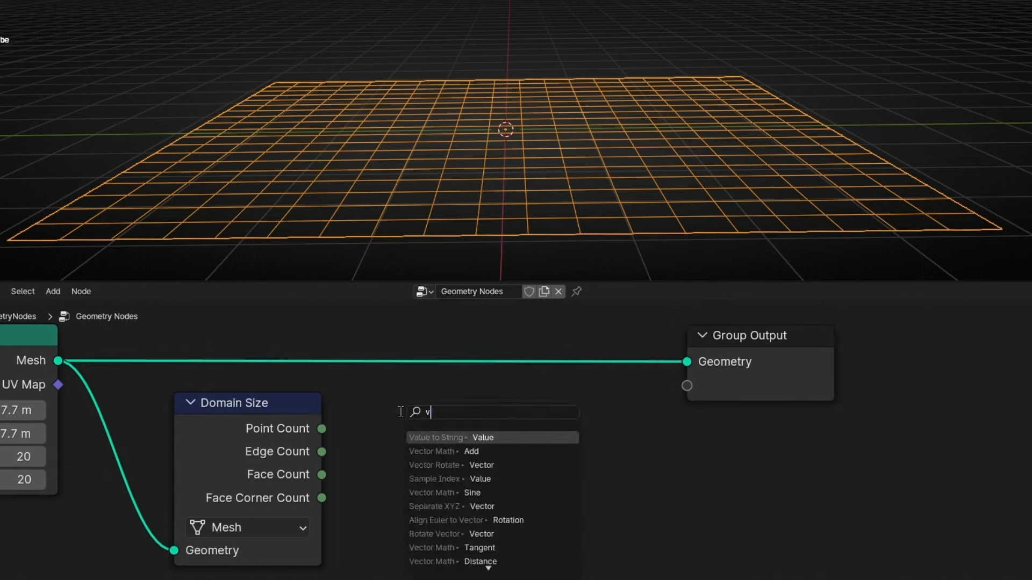
- Add a Value to String node to convert the grid's point count into text
{"action": "type", "text": "alue"}
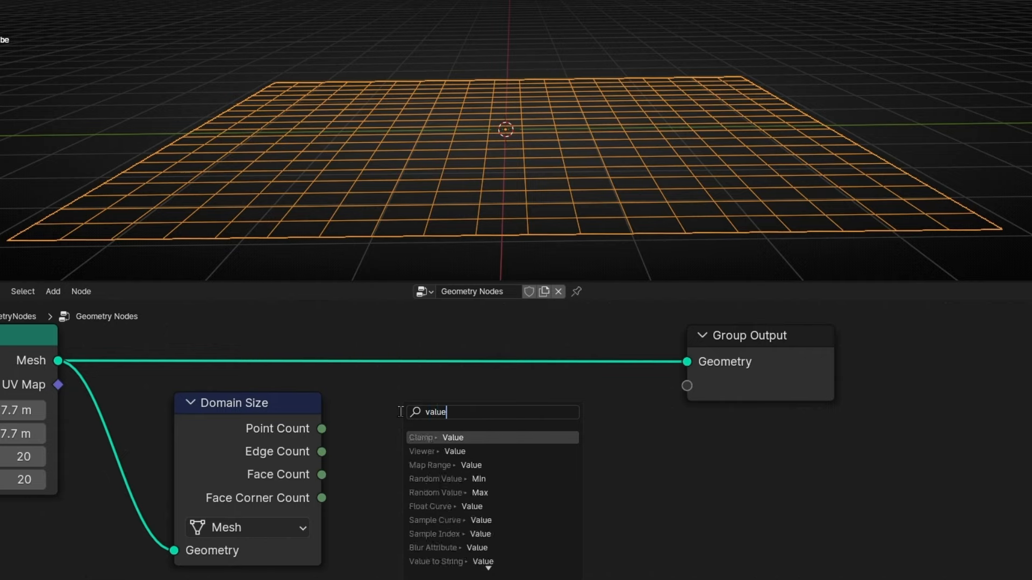
{"action": "left_click", "coordinate": [436, 561]}
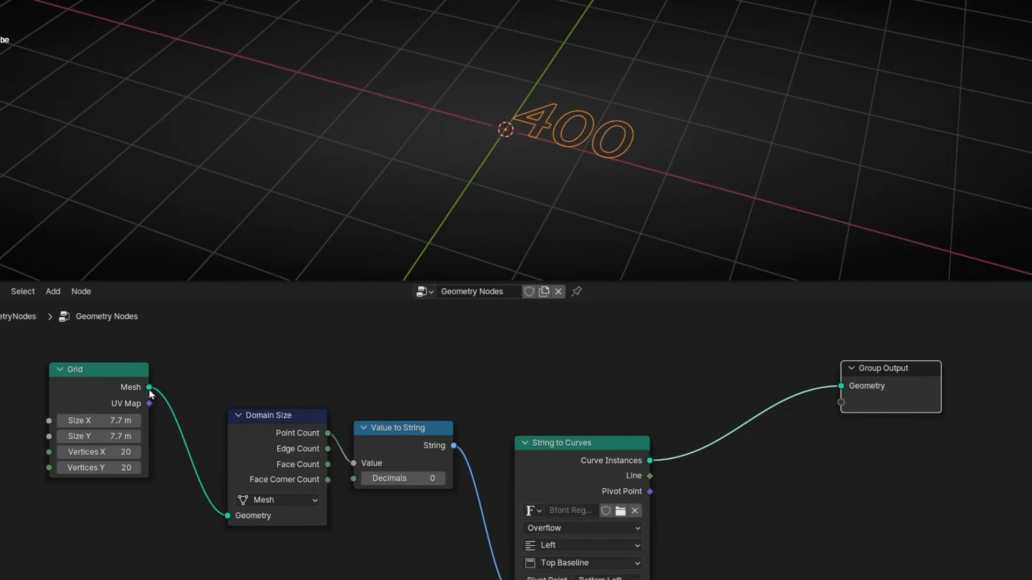
{"action": "mouse_move", "coordinate": [149, 387]}
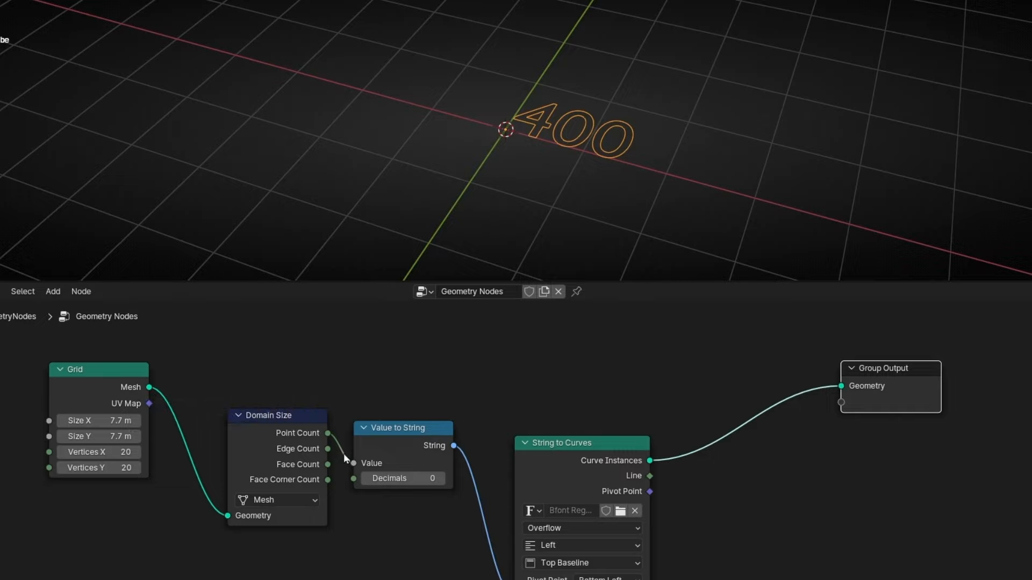
{"action": "mouse_move", "coordinate": [417, 446]}
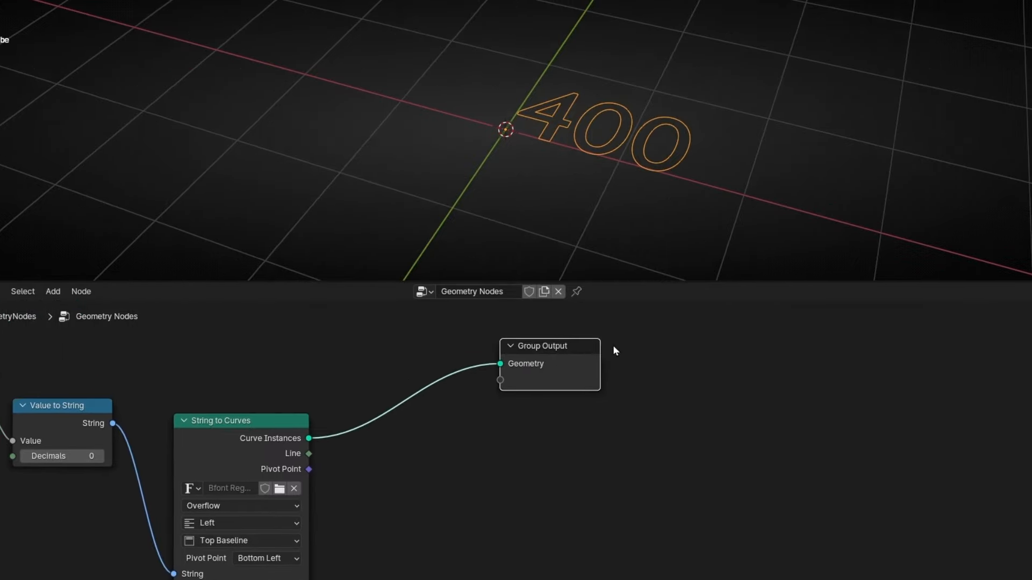
- Fill the 400 text into a solid mesh and set its horizontal alignment to Center
{"action": "left_click", "coordinate": [53, 291]}
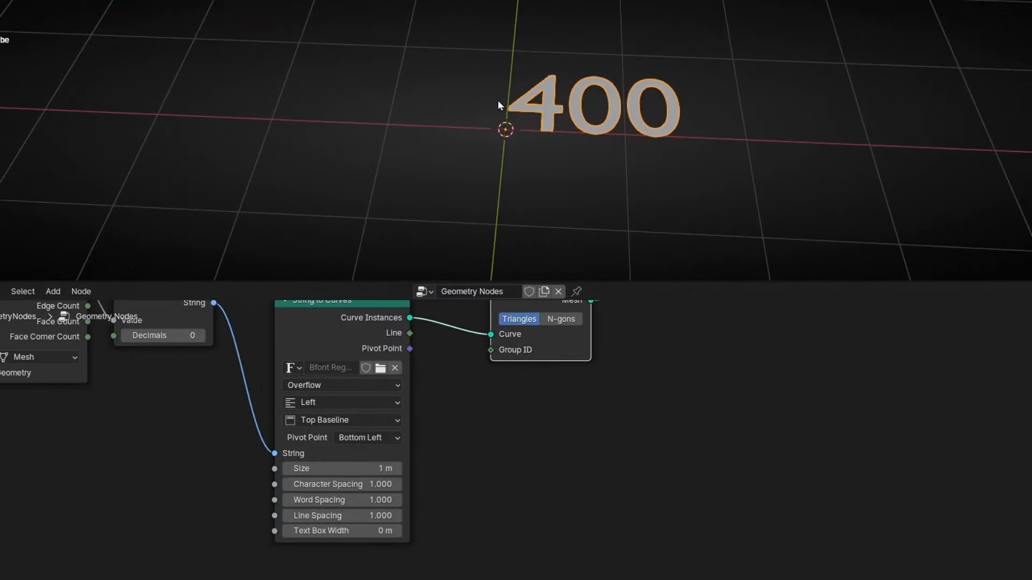
{"action": "left_click", "coordinate": [340, 402]}
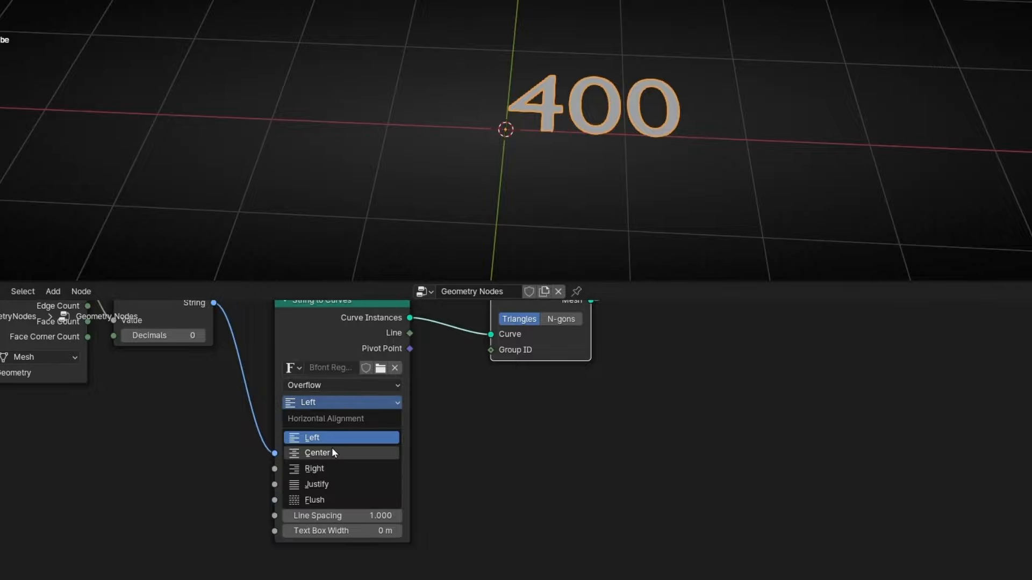
{"action": "left_click", "coordinate": [318, 452]}
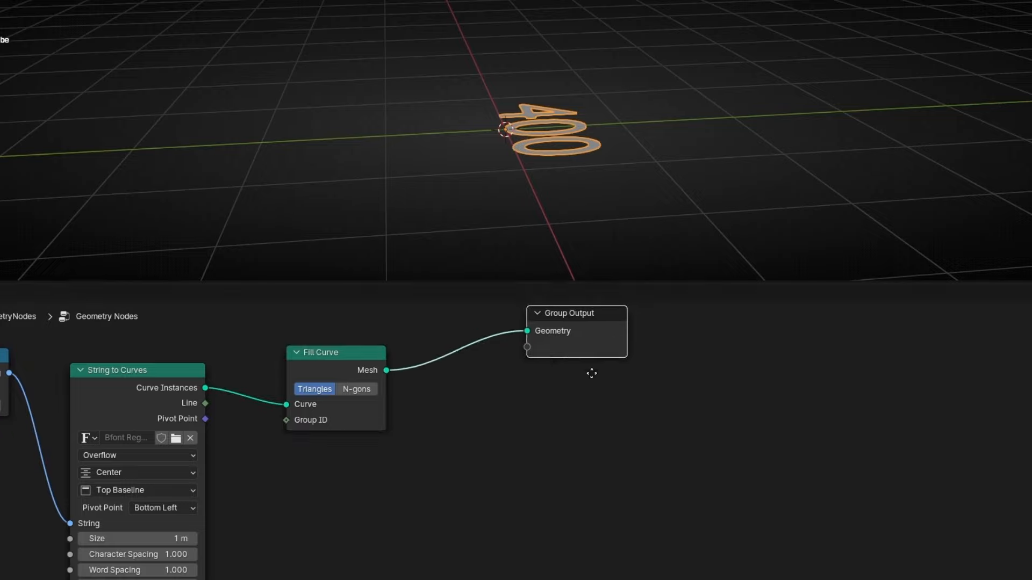
{"action": "type", "text": "trans"}
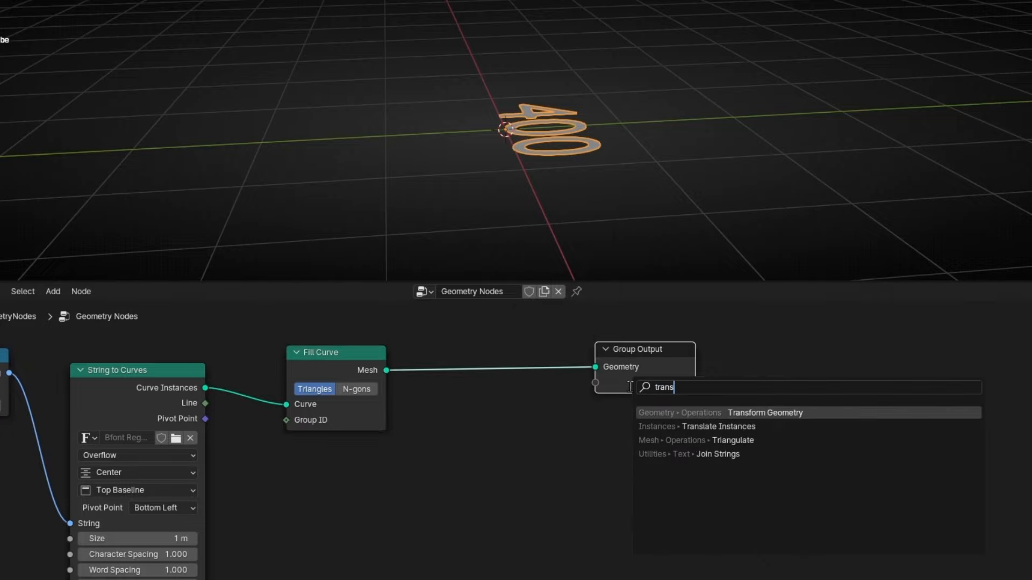
- Add a Transform Geometry node after Fill Curve to rotate the text 90° on X
{"action": "left_click", "coordinate": [764, 413]}
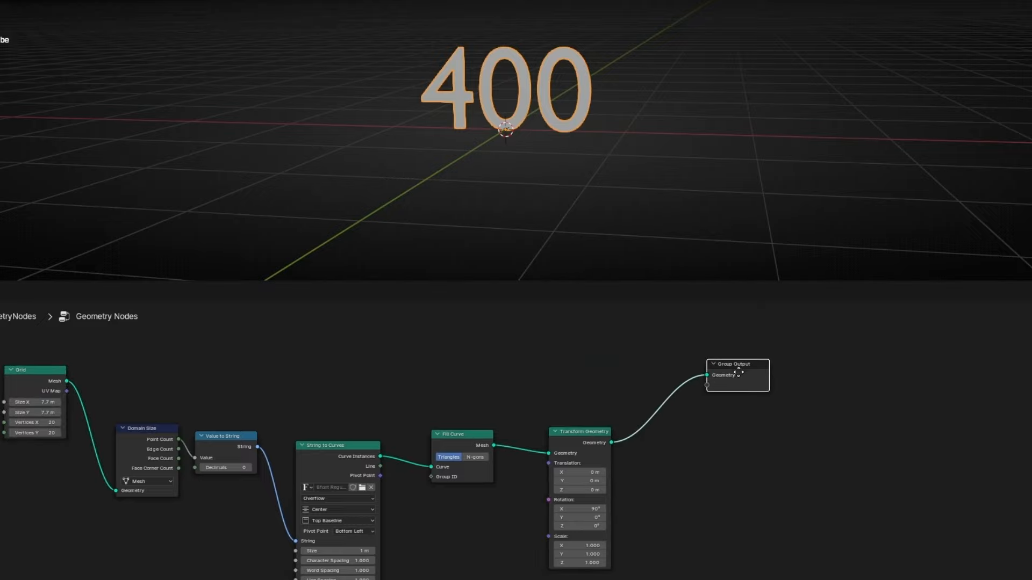
- Add a Join Geometry node merging the grid mesh with the upright text
{"action": "type", "text": "join"}
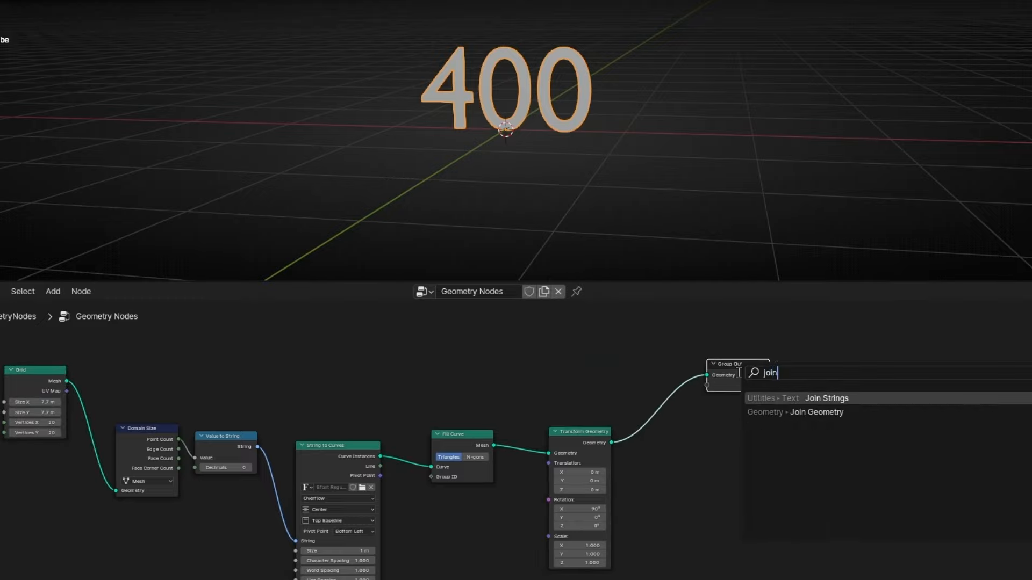
{"action": "left_click", "coordinate": [795, 412]}
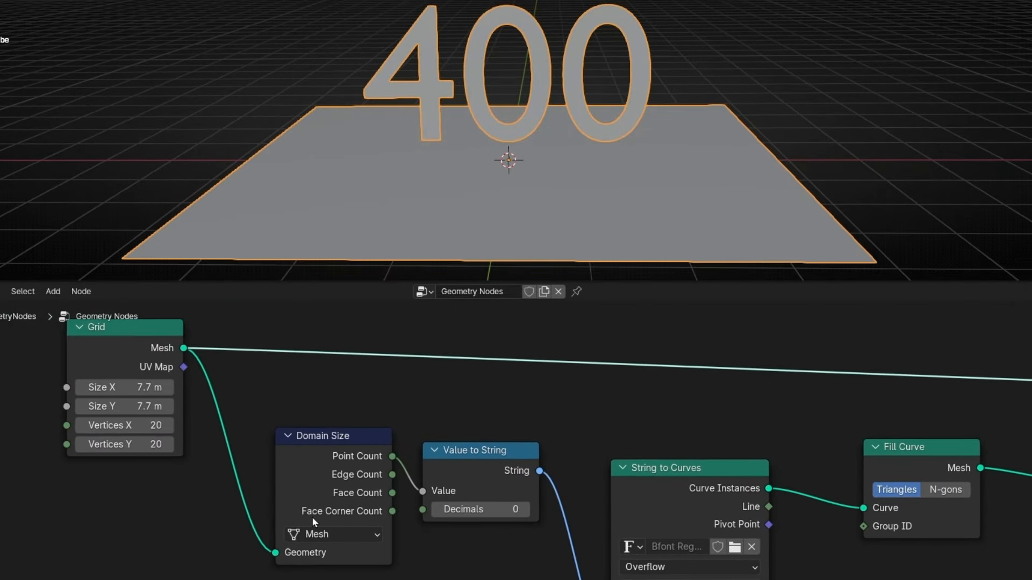
{"action": "mouse_move", "coordinate": [324, 453]}
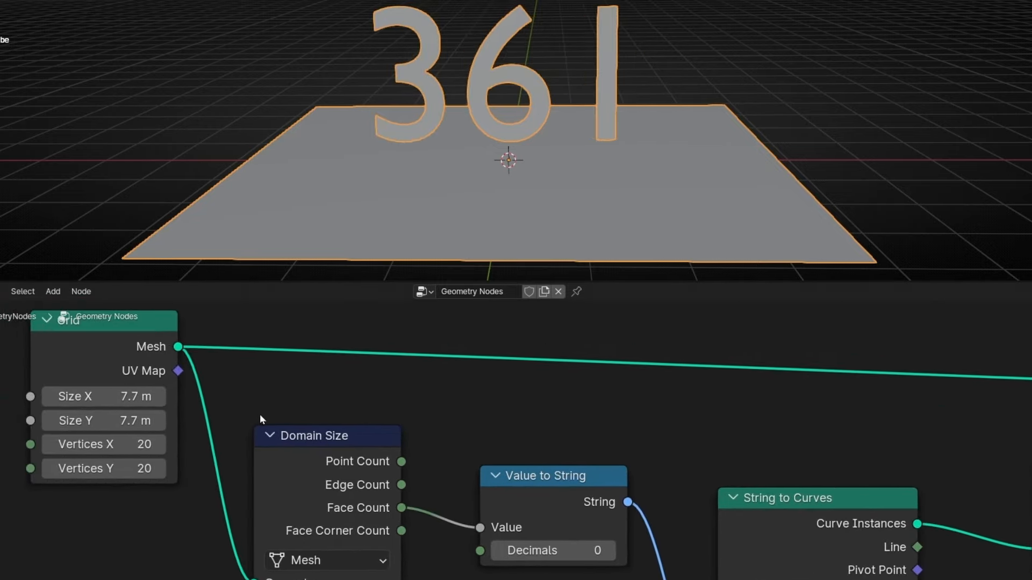
{"action": "mouse_move", "coordinate": [319, 415]}
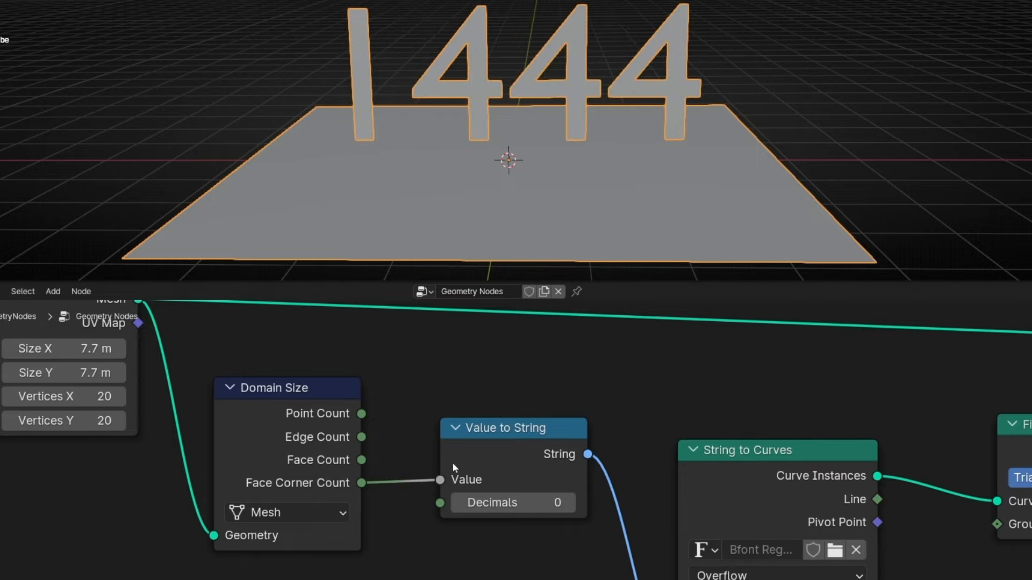
{"action": "mouse_move", "coordinate": [354, 451]}
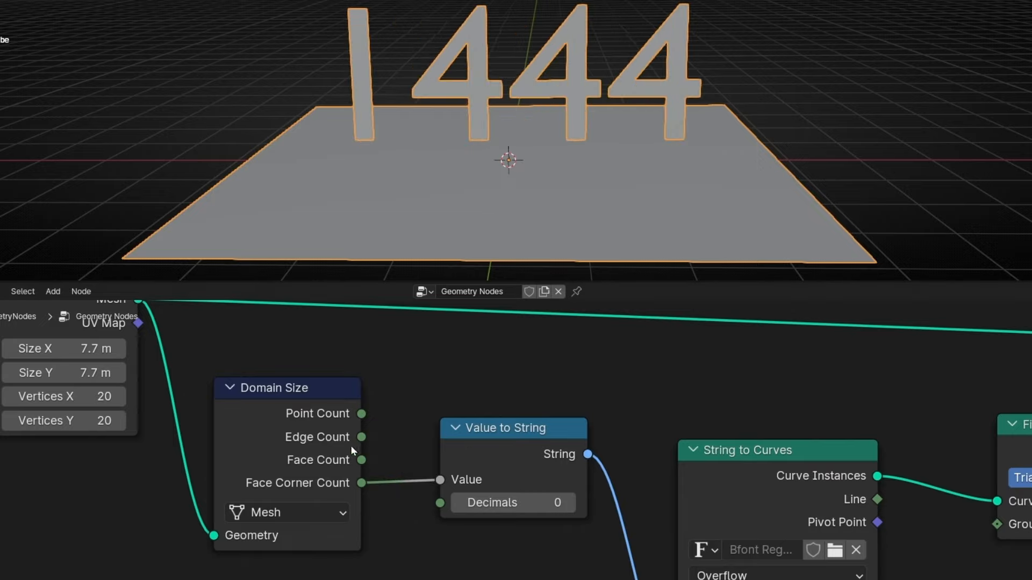
{"action": "mouse_move", "coordinate": [323, 437]}
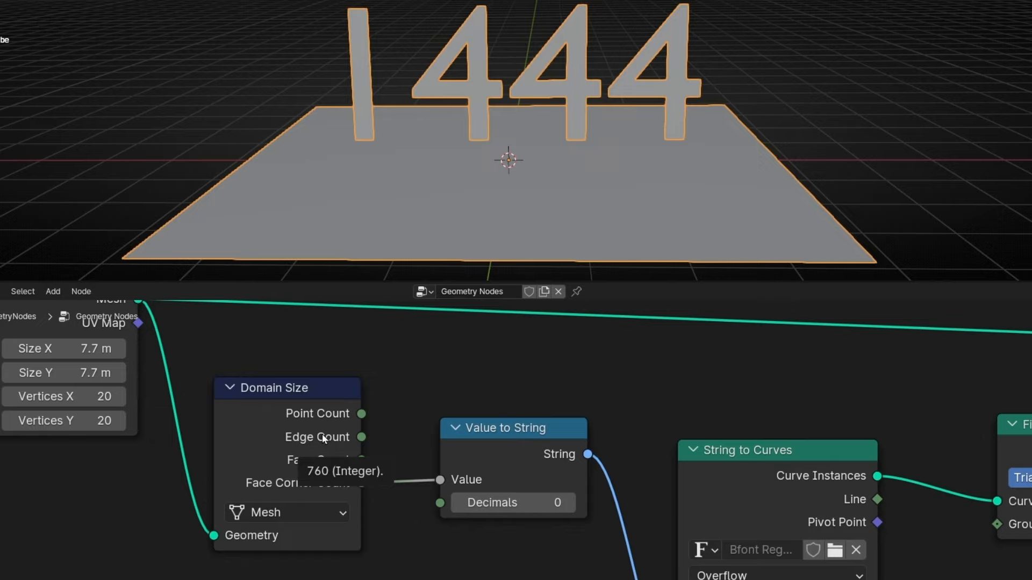
{"action": "mouse_move", "coordinate": [413, 485]}
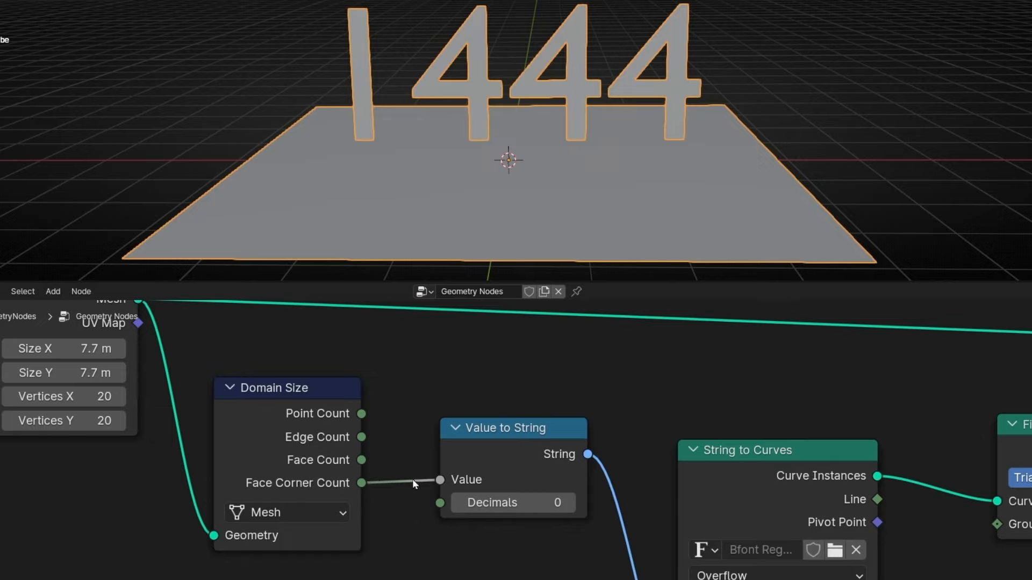
{"action": "mouse_move", "coordinate": [394, 429]}
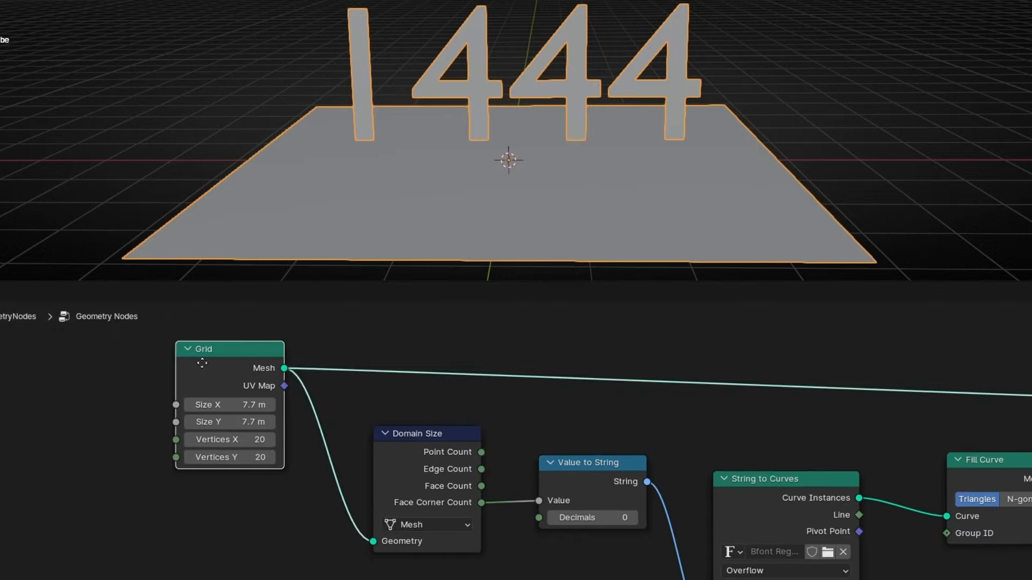
- Add a Distribute Points on Faces node scattering points over the grid
{"action": "left_click", "coordinate": [52, 291]}
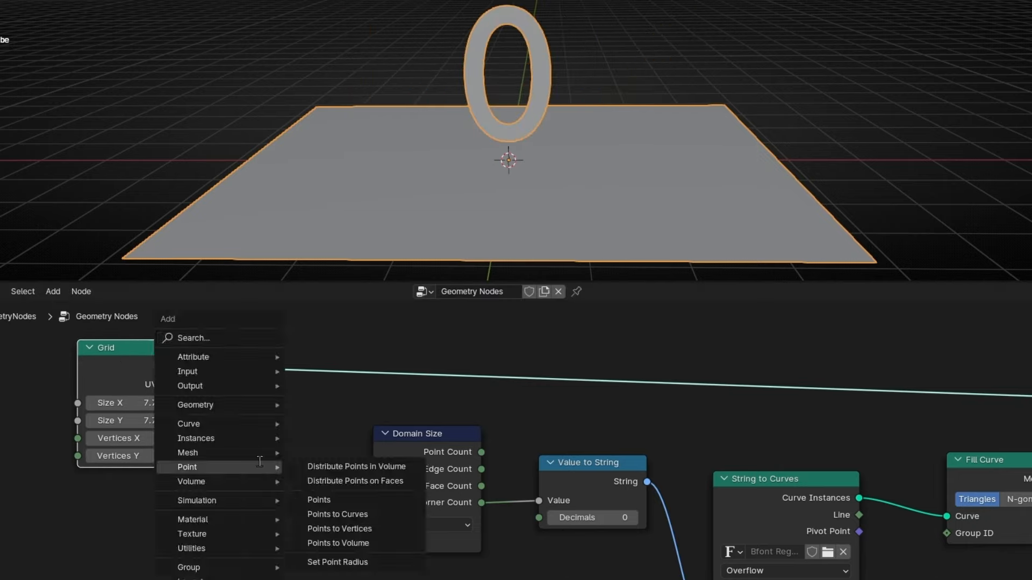
{"action": "left_click", "coordinate": [354, 482]}
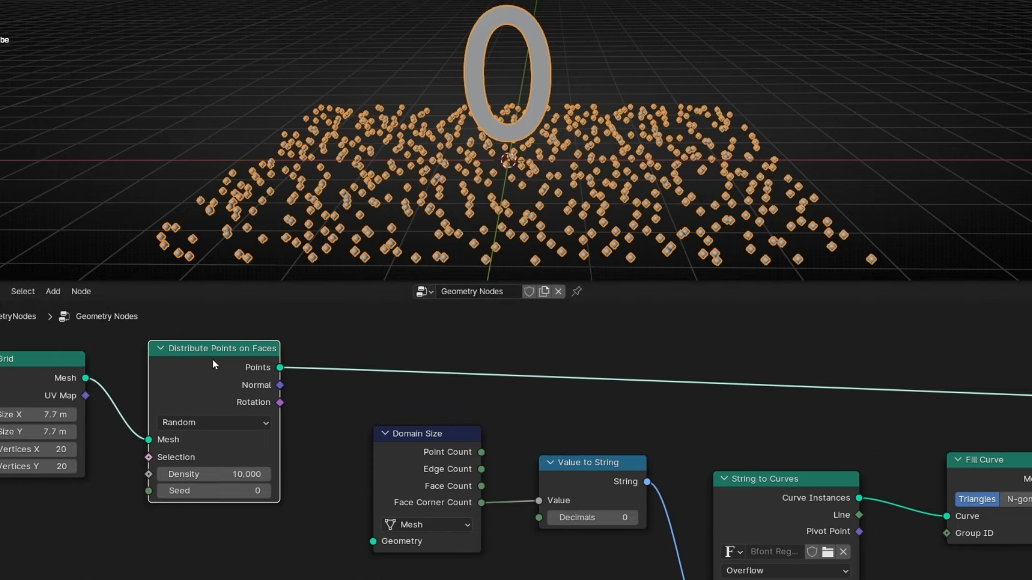
{"action": "mouse_move", "coordinate": [277, 367]}
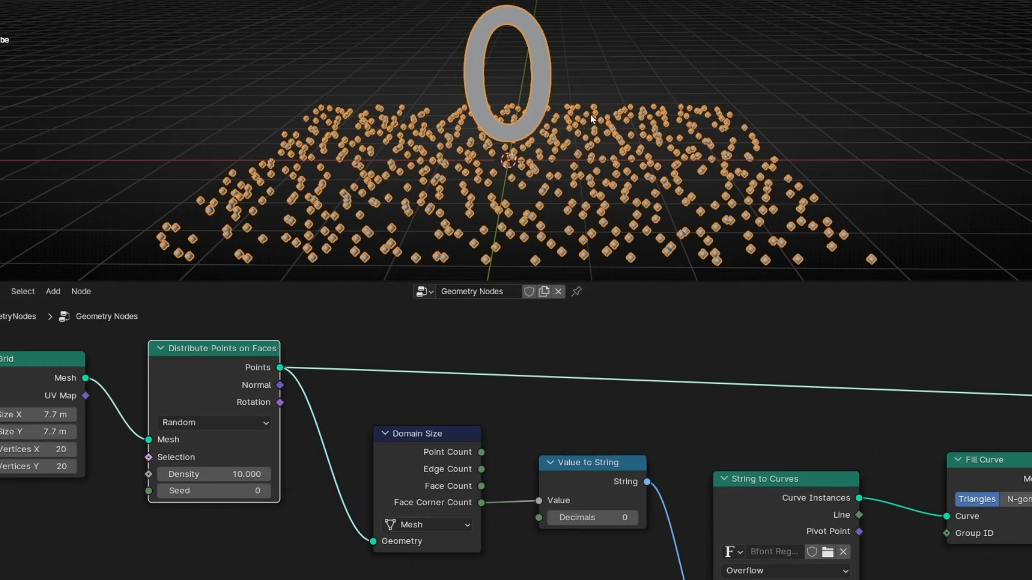
{"action": "mouse_move", "coordinate": [397, 143]}
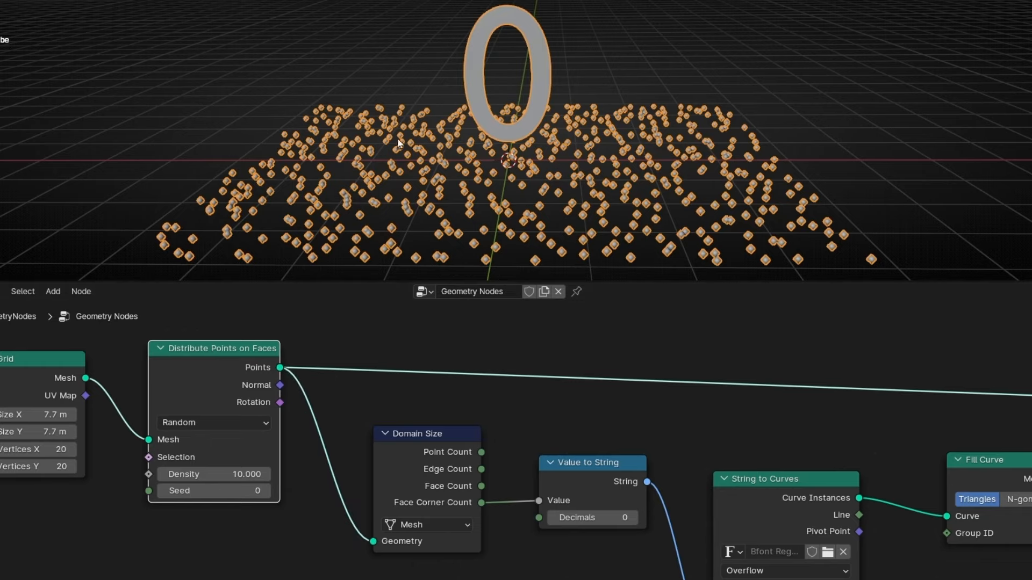
- Set Domain Size to count the Point Cloud component instead of the mesh
{"action": "scroll", "scroll_direction": "down", "scroll_amount": 3}
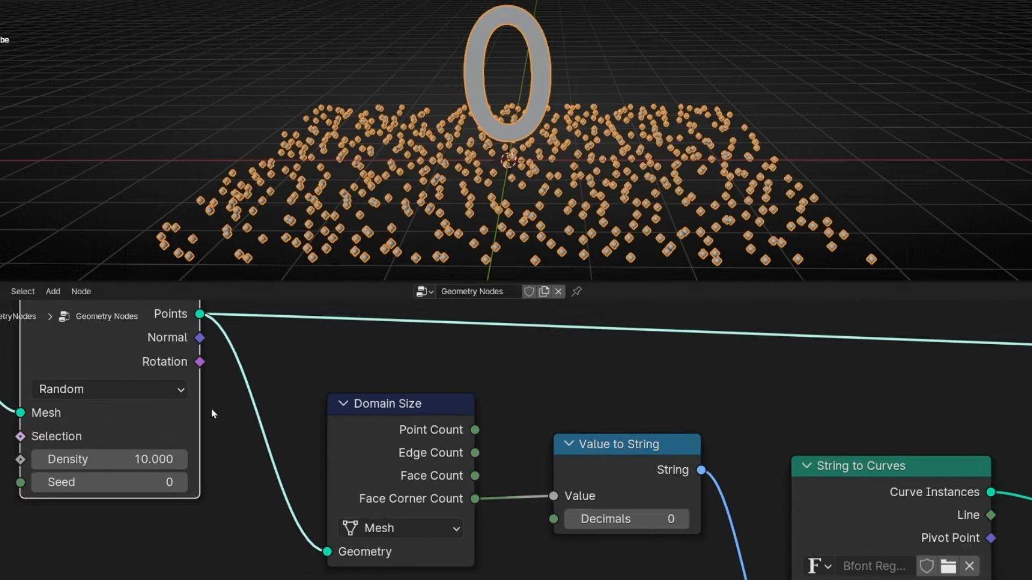
{"action": "left_click", "coordinate": [400, 528]}
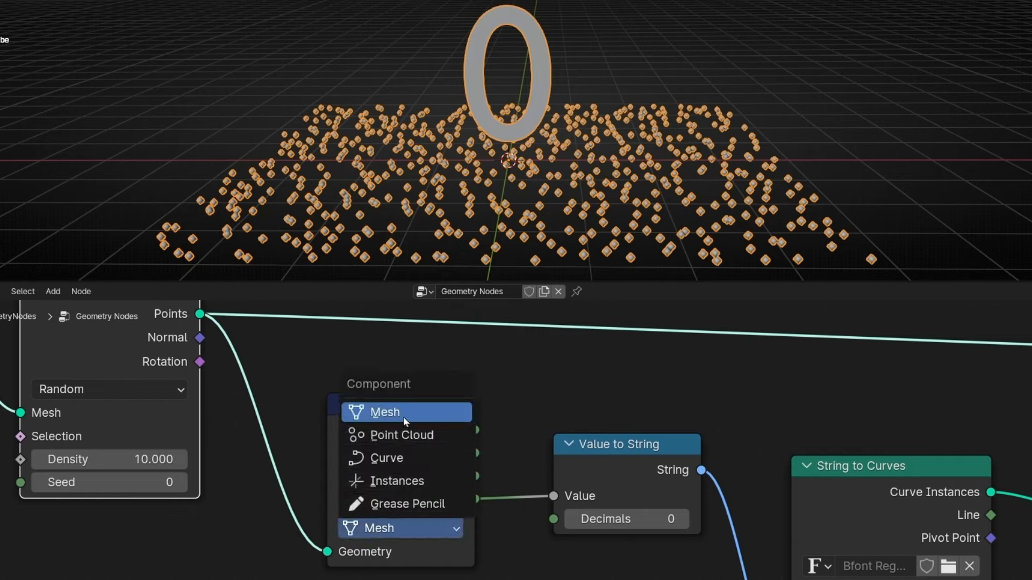
{"action": "left_click", "coordinate": [401, 434]}
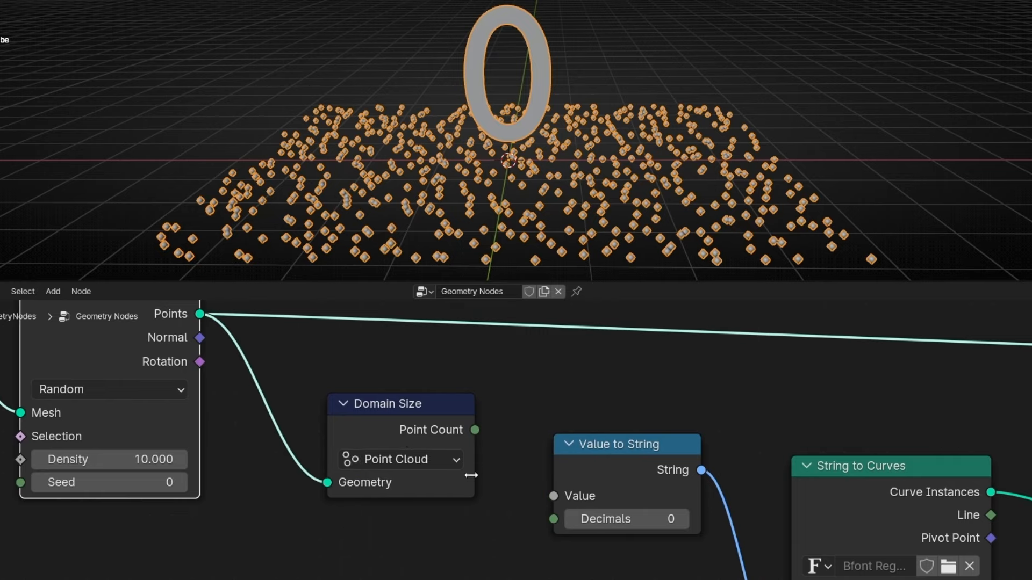
{"action": "mouse_move", "coordinate": [433, 442]}
{"action": "type", "text": "i"}
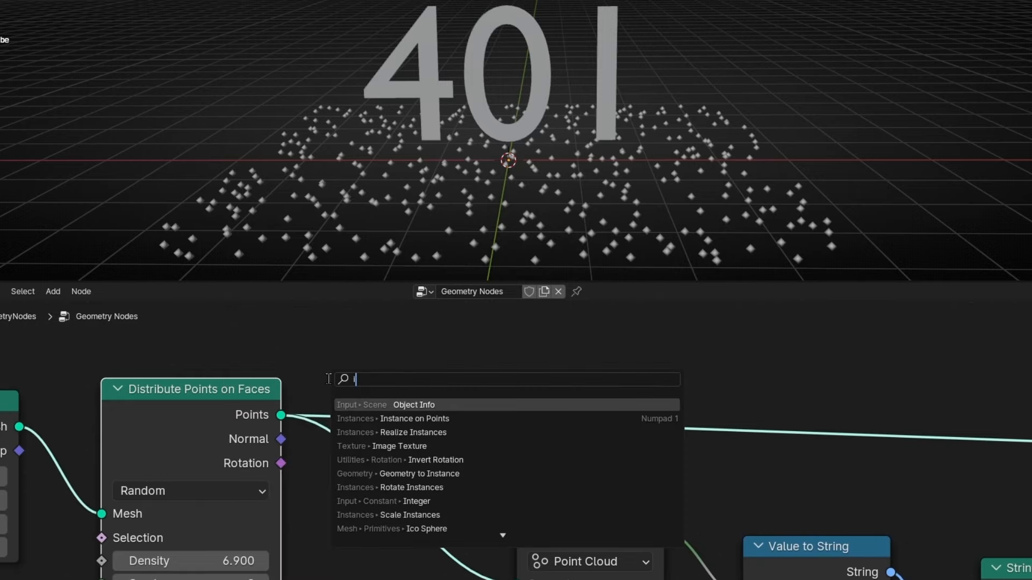
- Instance UV Spheres on the scattered points and set Domain Size to count Instances
{"action": "left_click", "coordinate": [413, 418]}
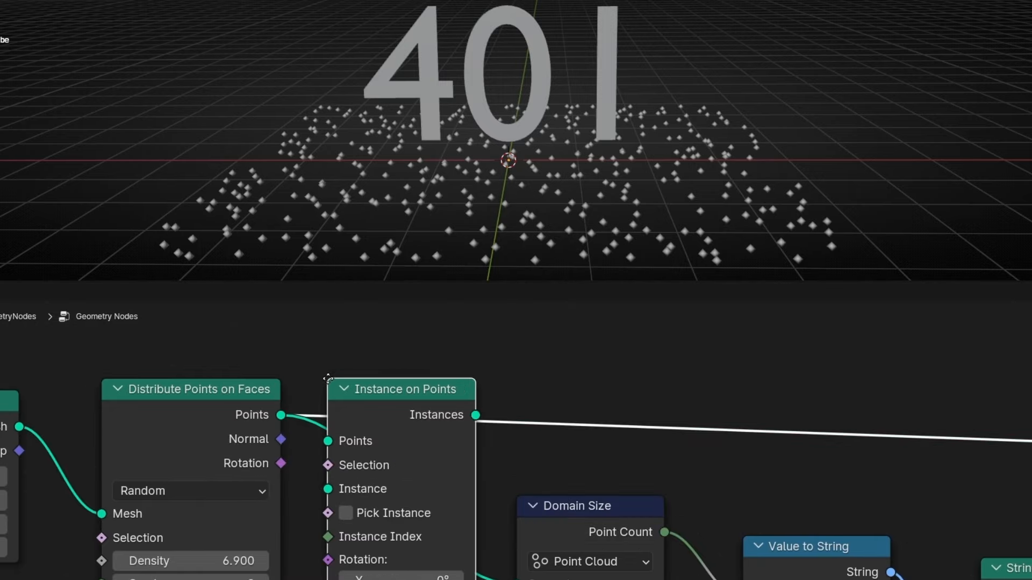
{"action": "type", "text": "uv"}
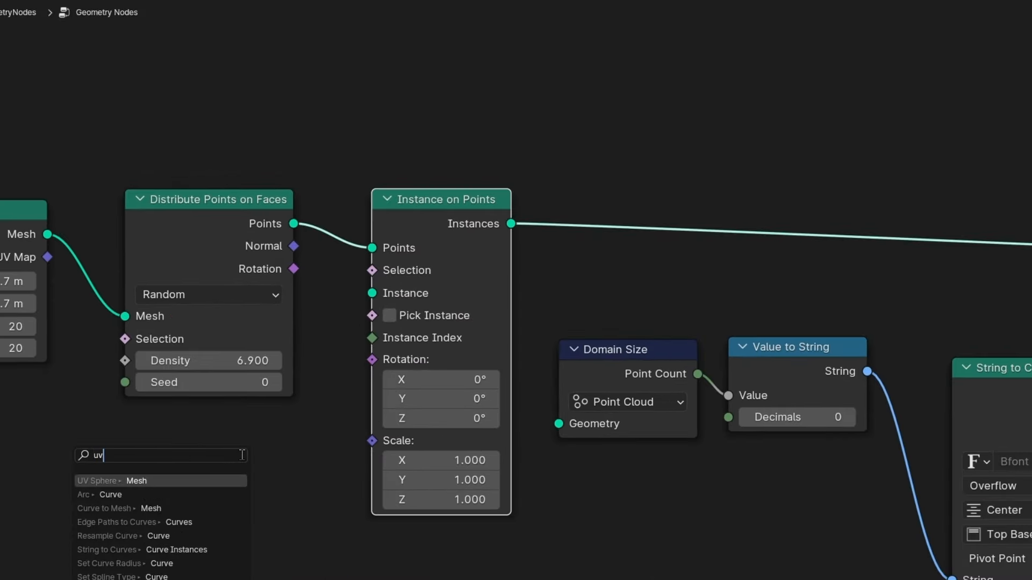
{"action": "left_click", "coordinate": [99, 481]}
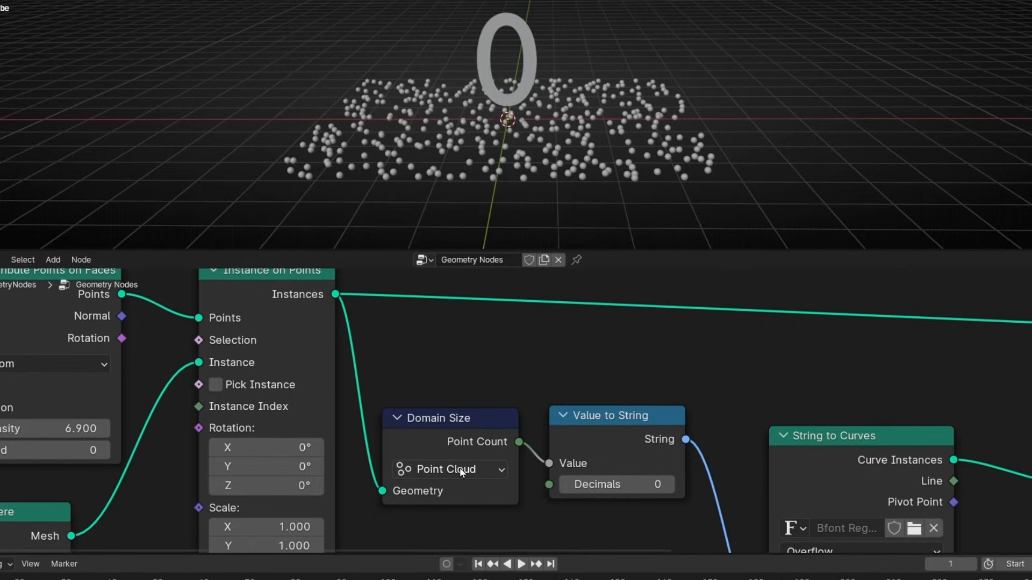
{"action": "left_click", "coordinate": [450, 470]}
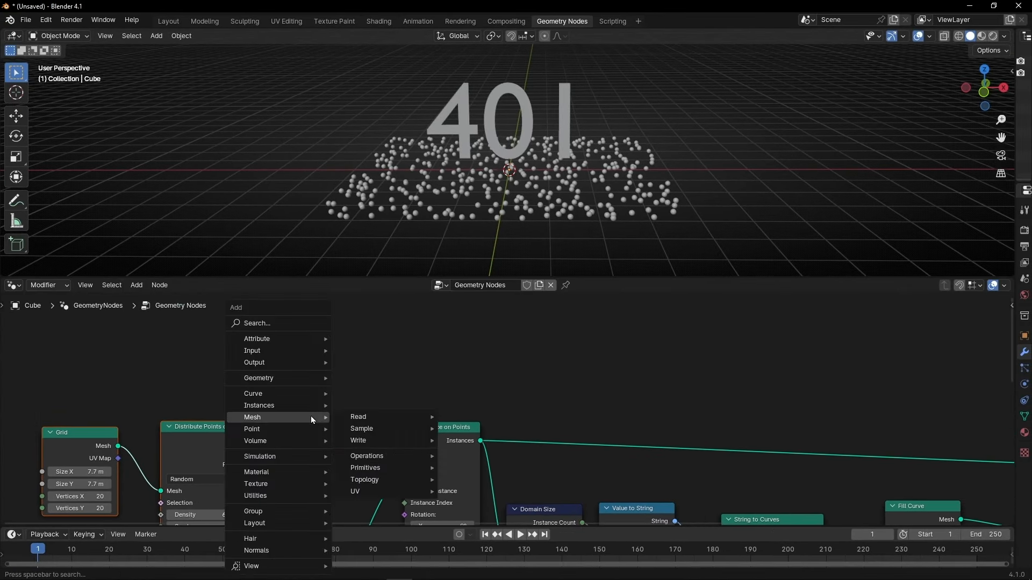
- Add an Ico Sphere mesh via the Add > Mesh menu
{"action": "left_click", "coordinate": [155, 36]}
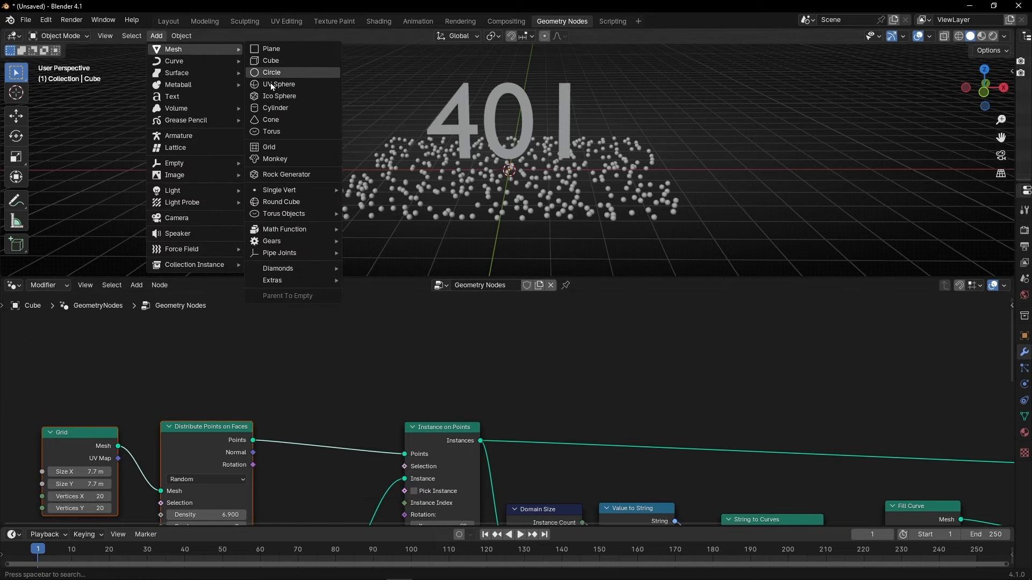
{"action": "left_click", "coordinate": [280, 96]}
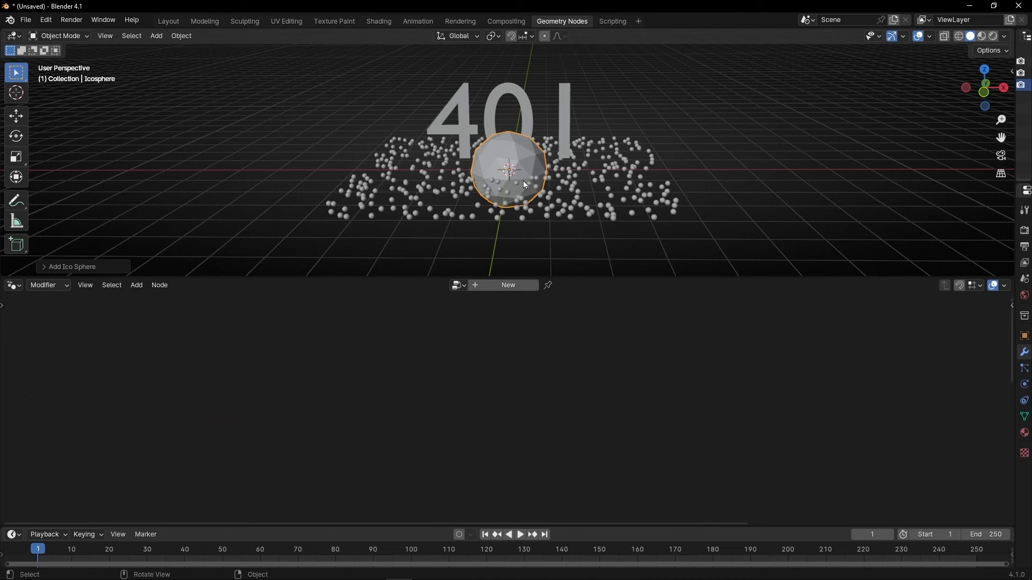
{"action": "mouse_move", "coordinate": [578, 198]}
{"action": "type", "text": "i"}
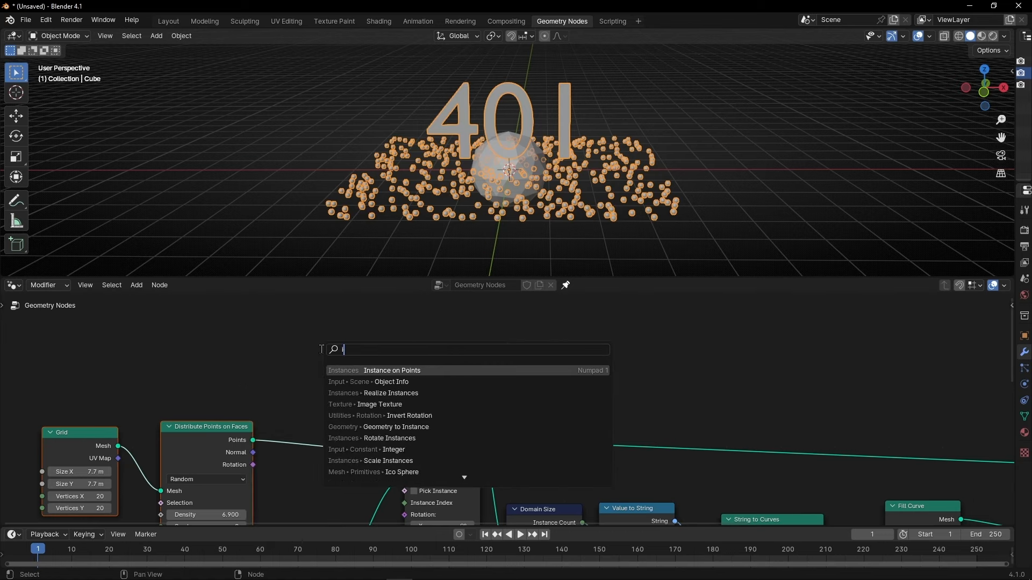
- Add an Object Info node for the Icosphere and a Join Geometry node merging it with the points
{"action": "type", "text": "object"}
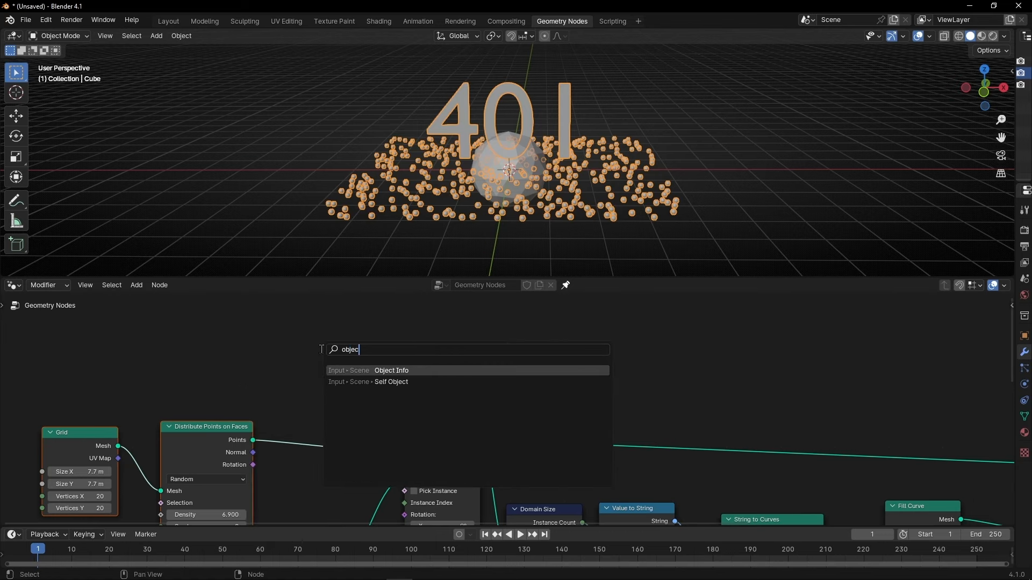
{"action": "left_click", "coordinate": [392, 369]}
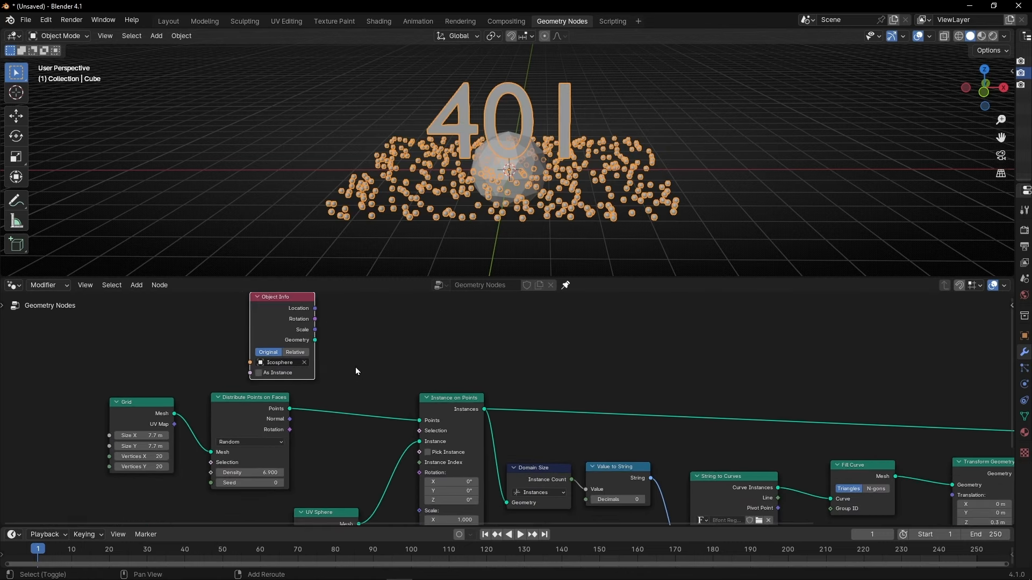
{"action": "type", "text": "join"}
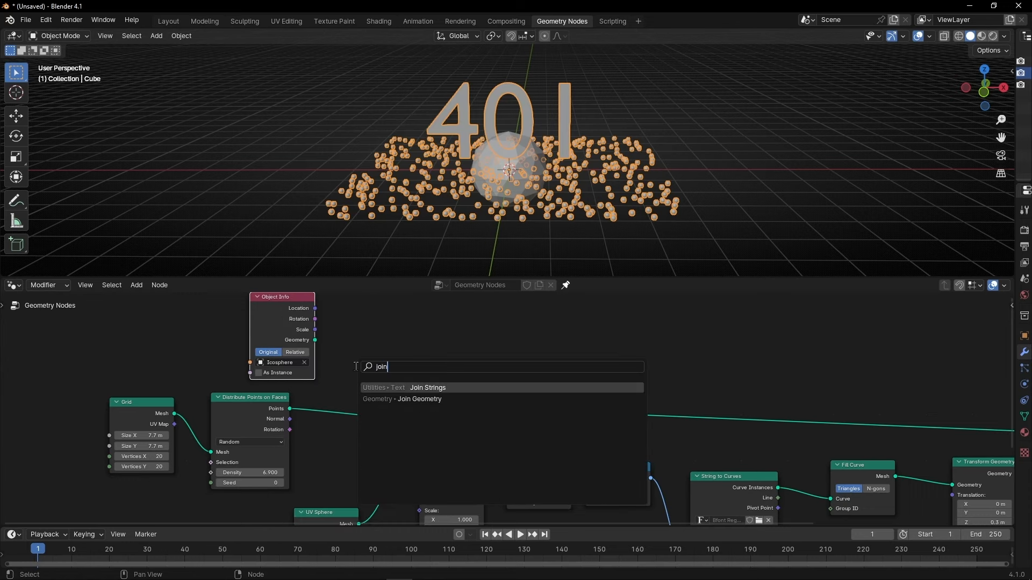
{"action": "left_click", "coordinate": [419, 400]}
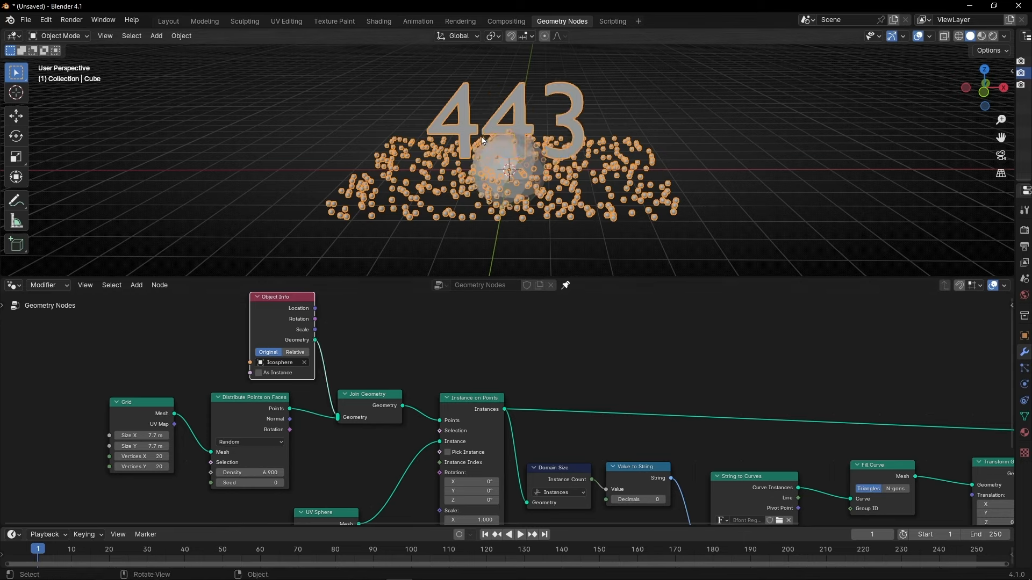
{"action": "mouse_move", "coordinate": [536, 505]}
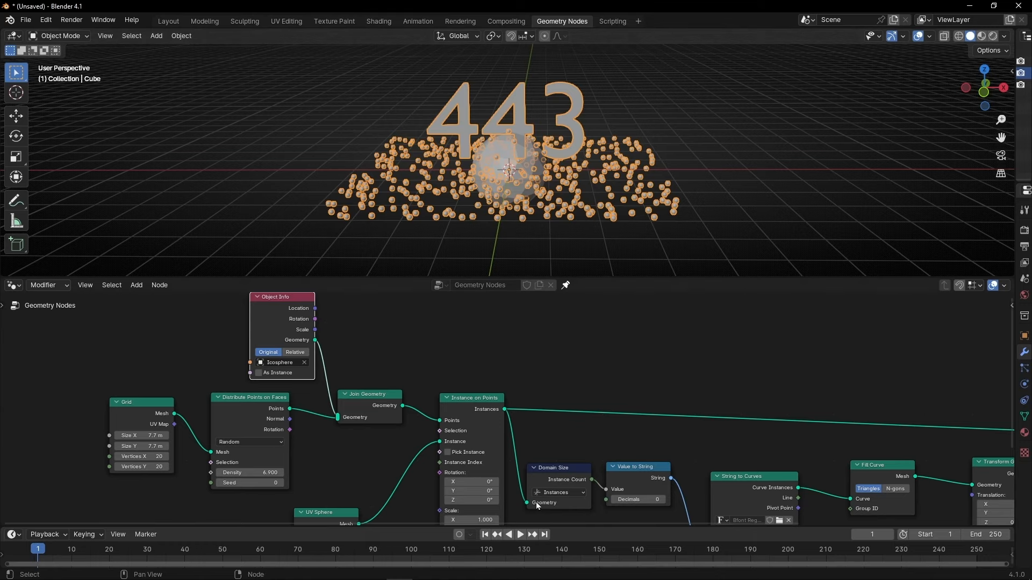
{"action": "mouse_move", "coordinate": [268, 461]}
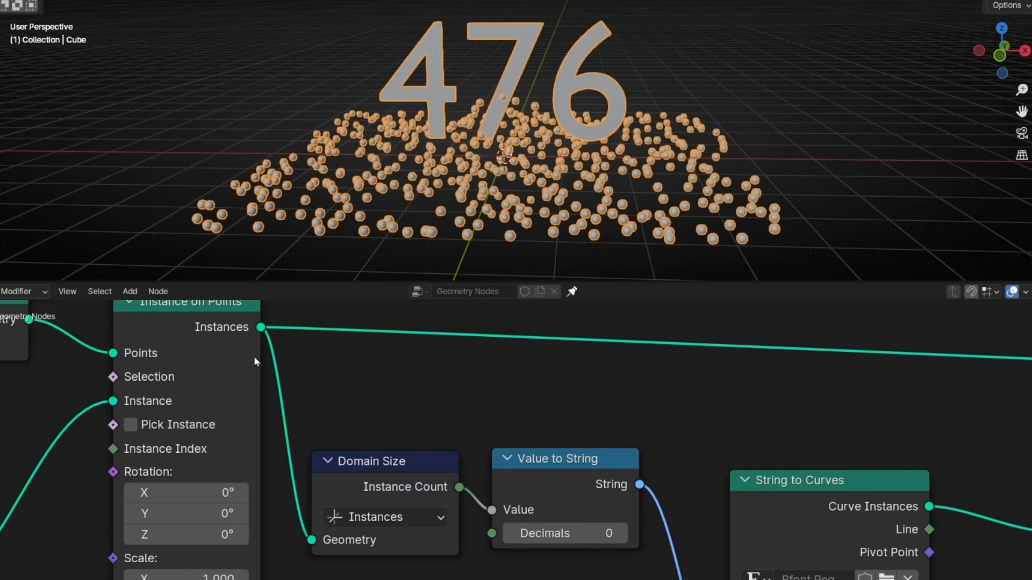
- Keep the Domain Size component set to Instances so the text counts all instances
{"action": "left_click", "coordinate": [384, 517]}
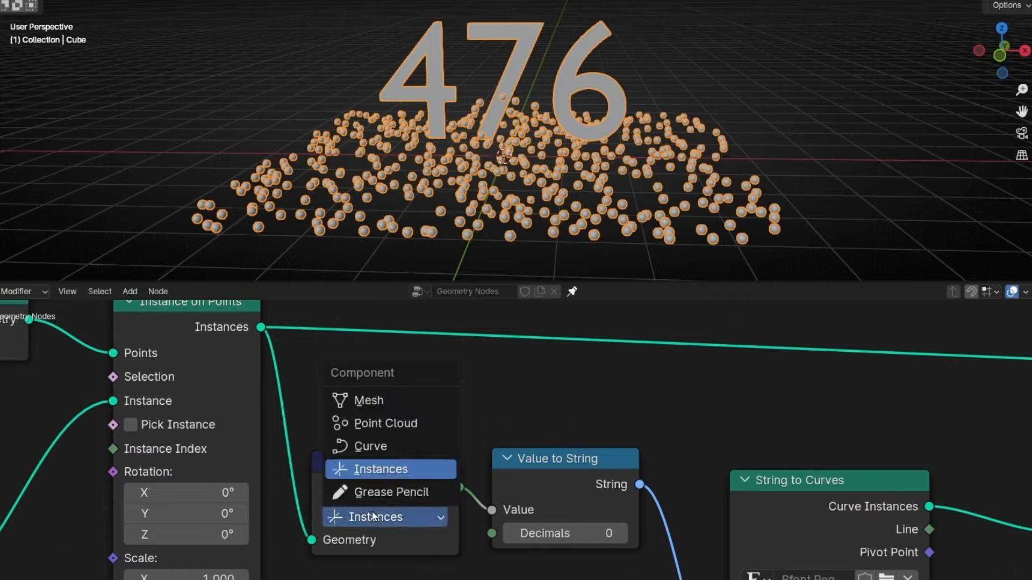
{"action": "left_click", "coordinate": [375, 469]}
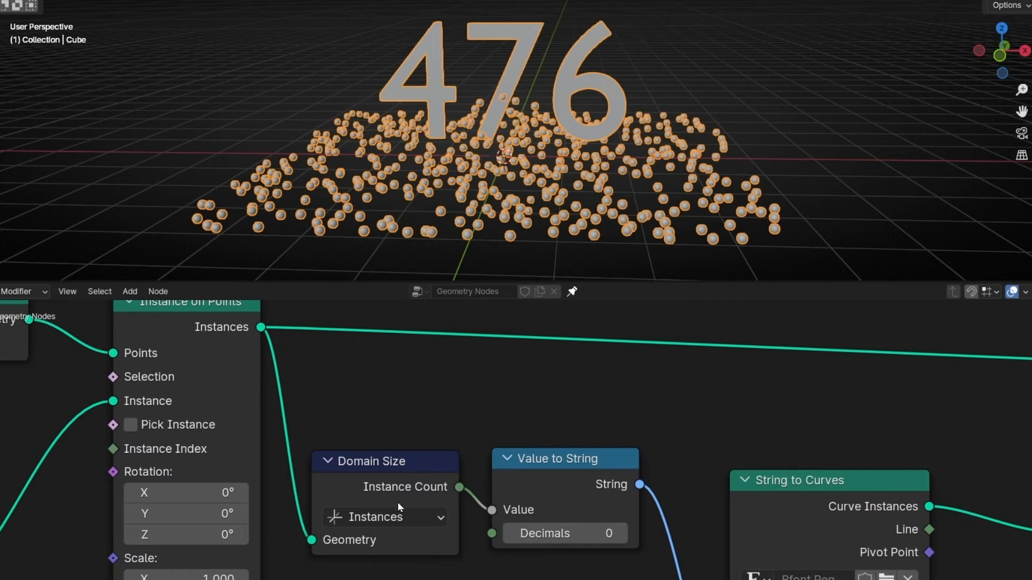
{"action": "mouse_move", "coordinate": [464, 482]}
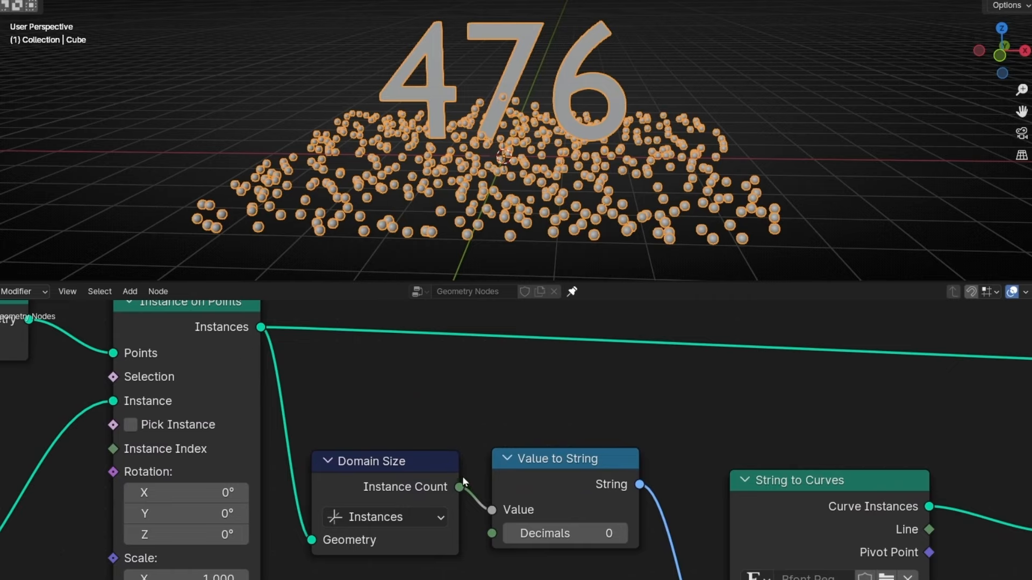